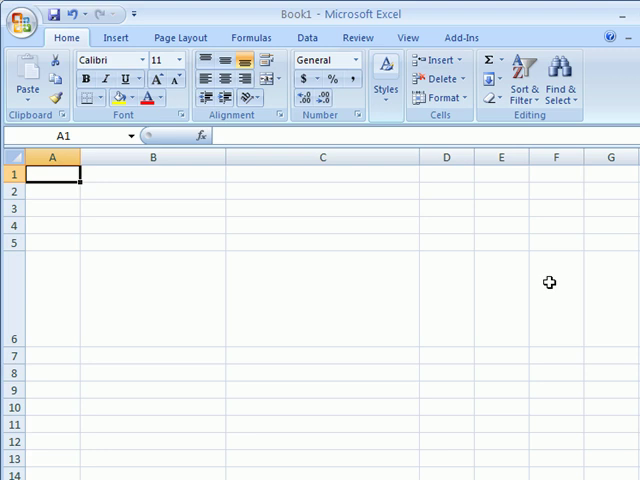
{"action": "mouse_move", "coordinate": [541, 179]}
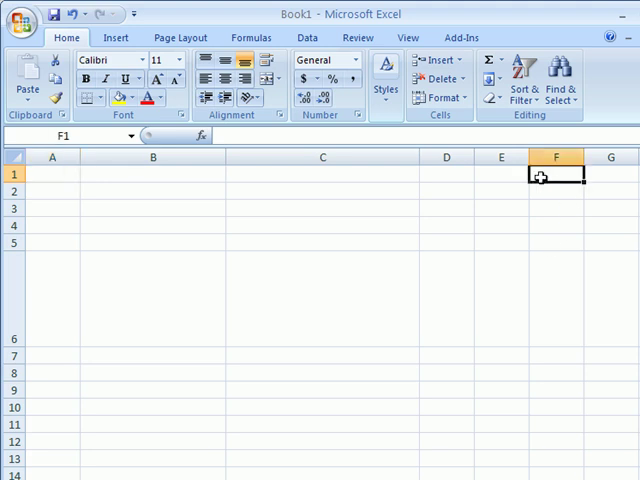
Enter labels Rate, Amount, Years in F1:F3 with values 6%, 1000, 30 in G1:G3
{"action": "type", "text": "Rate"}
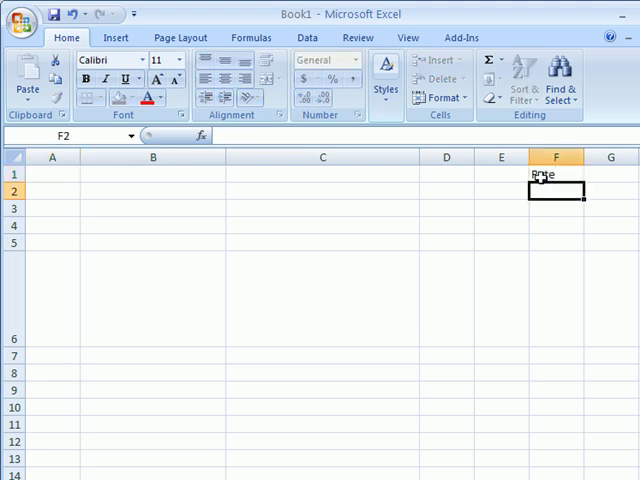
{"action": "type", "text": "Amount"}
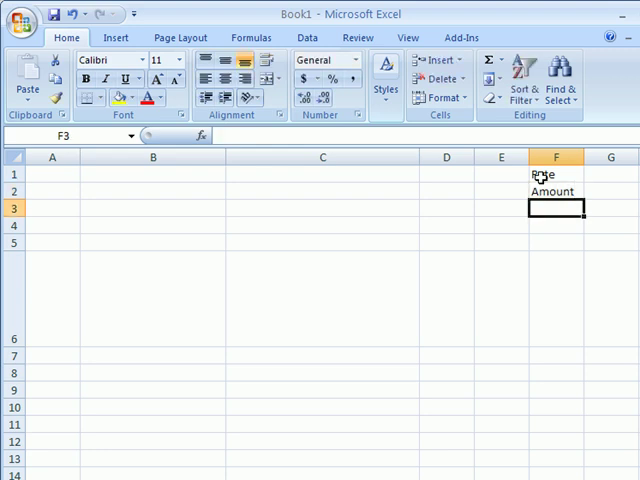
{"action": "type", "text": "Years"}
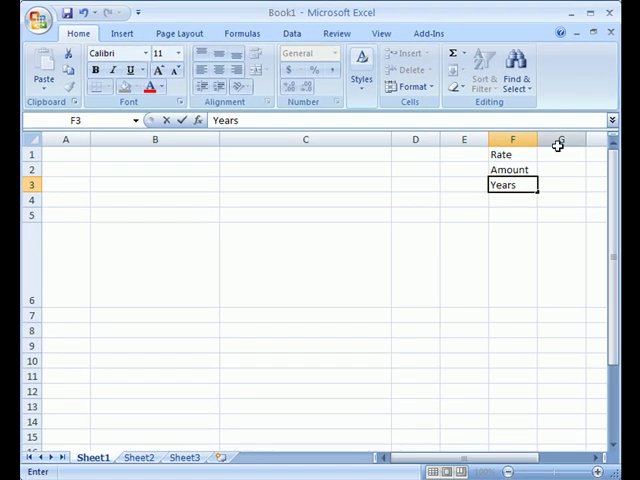
{"action": "type", "text": "6%"}
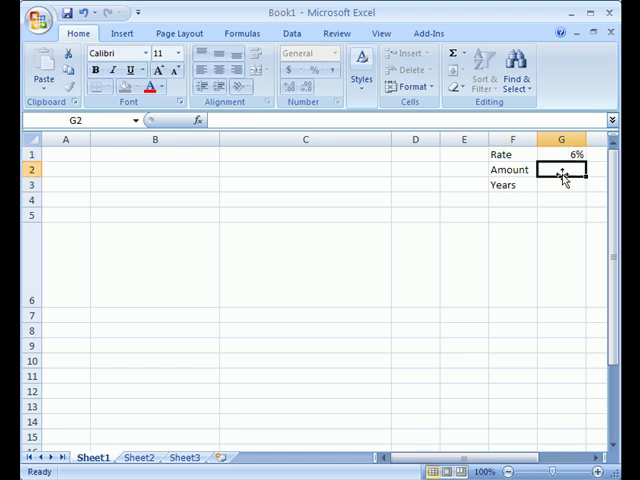
{"action": "type", "text": "30"}
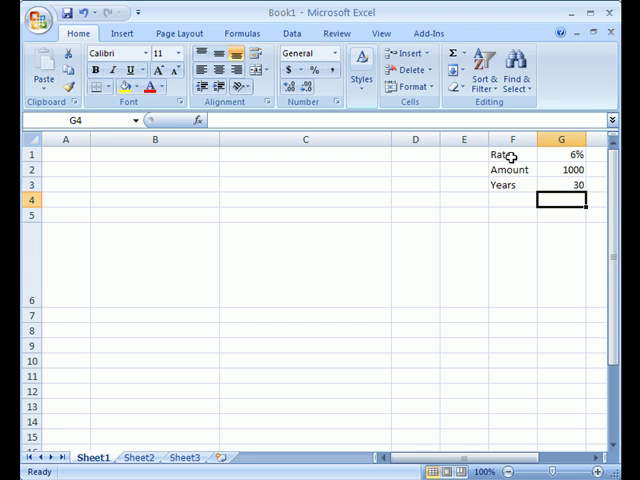
Select the Rate/Amount/Years table cells F1:G3
{"action": "left_click_drag", "start_coordinate": [512, 154], "coordinate": [575, 185]}
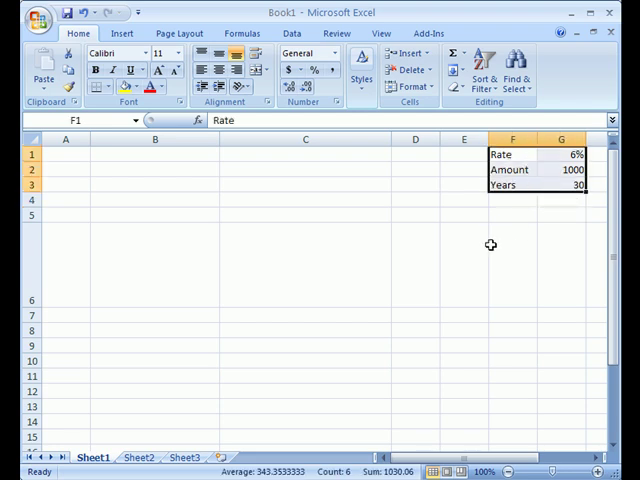
{"action": "mouse_move", "coordinate": [320, 247]}
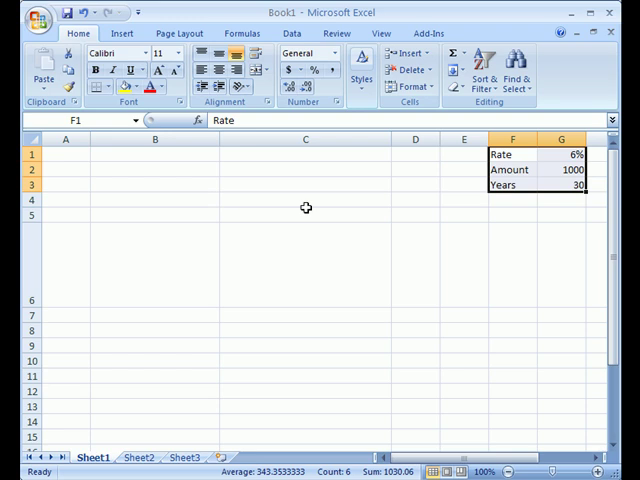
{"action": "mouse_move", "coordinate": [489, 211]}
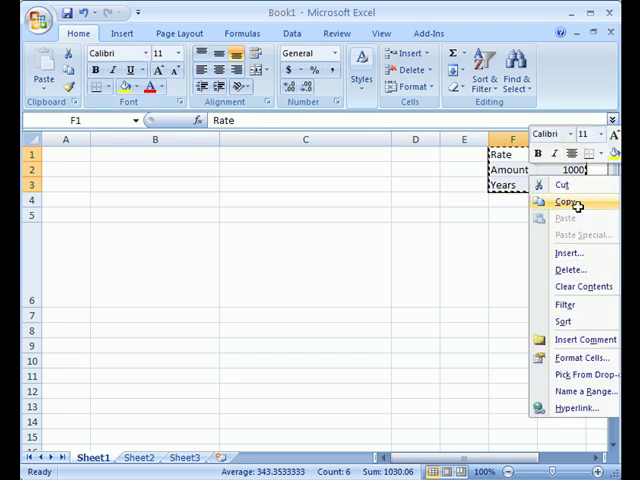
{"action": "left_click", "coordinate": [572, 204]}
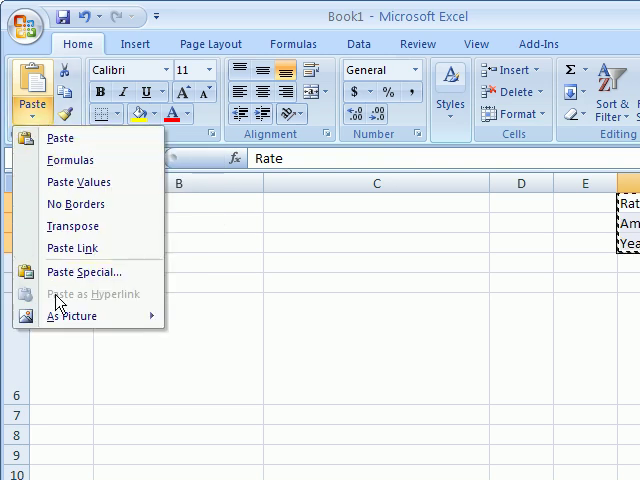
{"action": "mouse_move", "coordinate": [75, 316]}
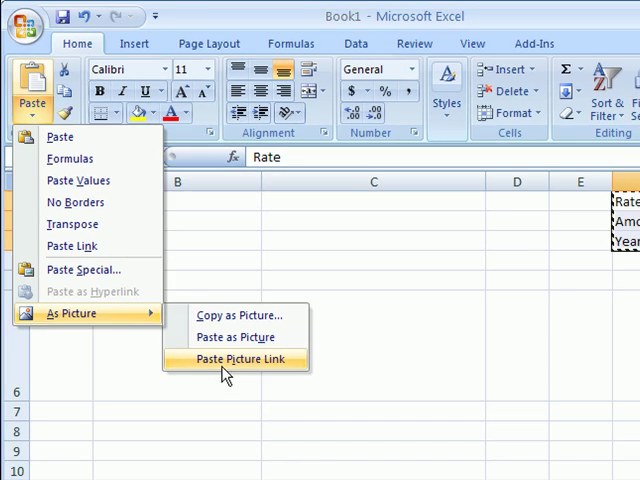
Paste the copied table near column B using Paste Picture Link
{"action": "left_click", "coordinate": [234, 359]}
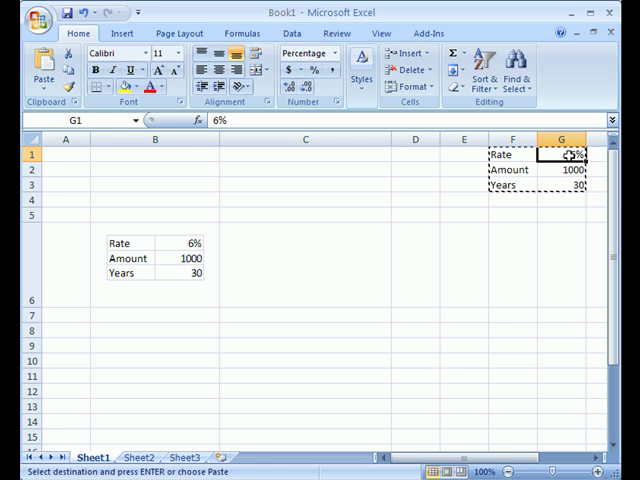
Change the Rate in G1 to 5% so the linked picture updates
{"action": "type", "text": "5%"}
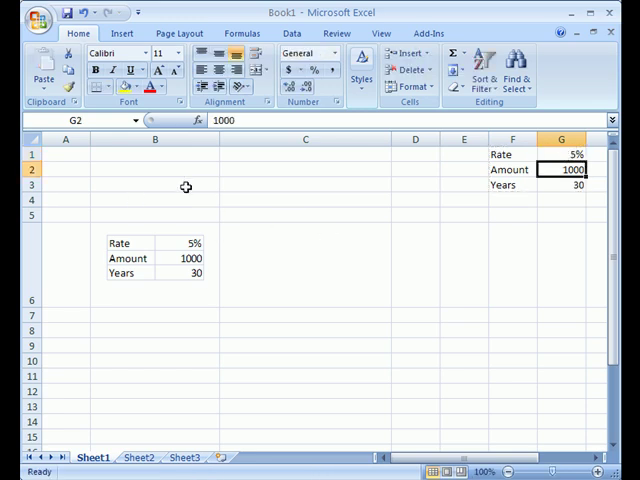
{"action": "mouse_move", "coordinate": [421, 178]}
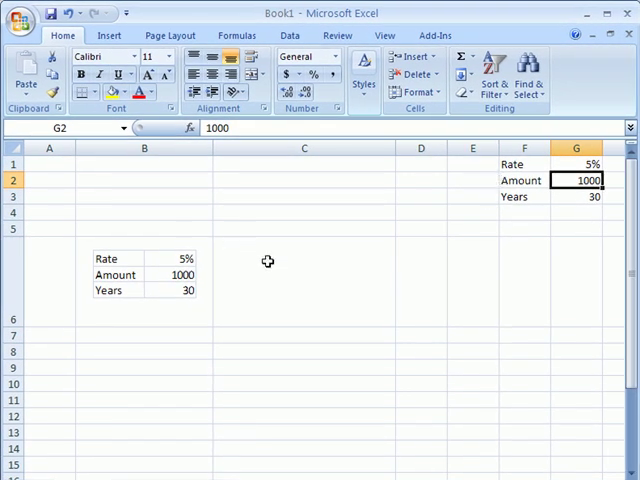
{"action": "mouse_move", "coordinate": [76, 207]}
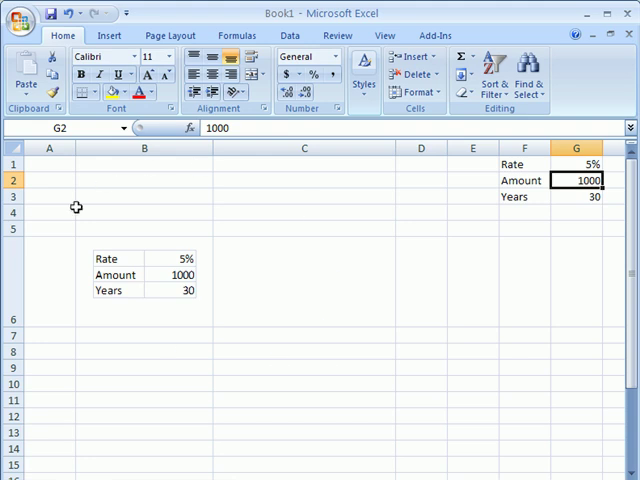
{"action": "mouse_move", "coordinate": [134, 278]}
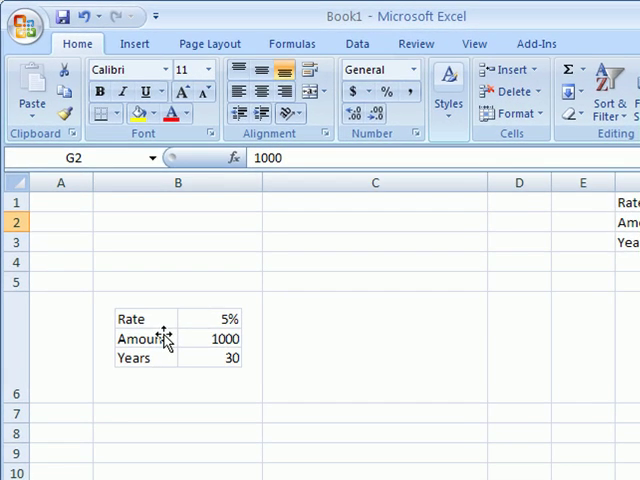
{"action": "mouse_move", "coordinate": [207, 360]}
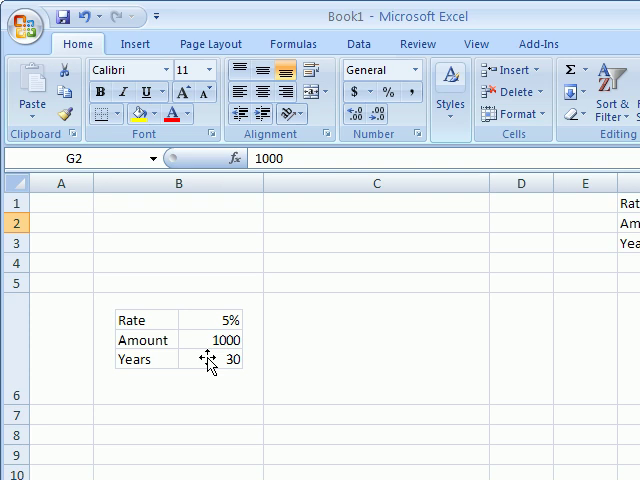
{"action": "mouse_move", "coordinate": [328, 352]}
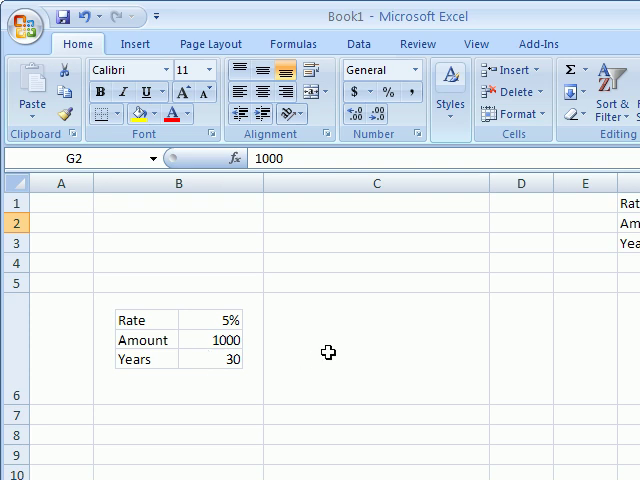